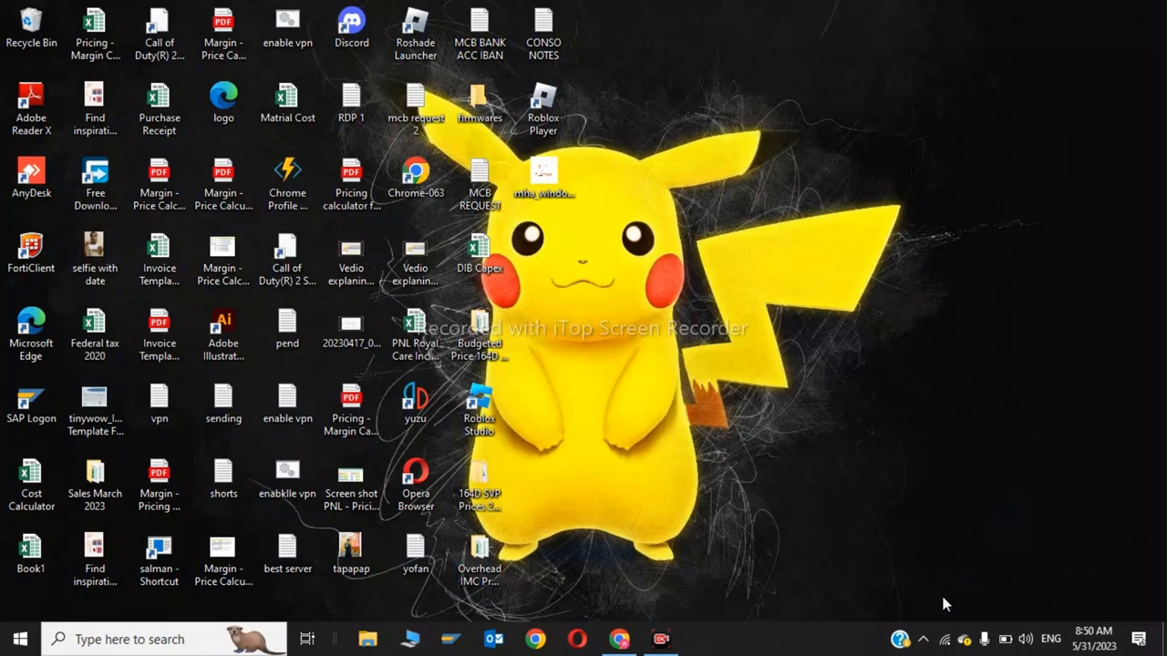
mouse_move(392, 613)
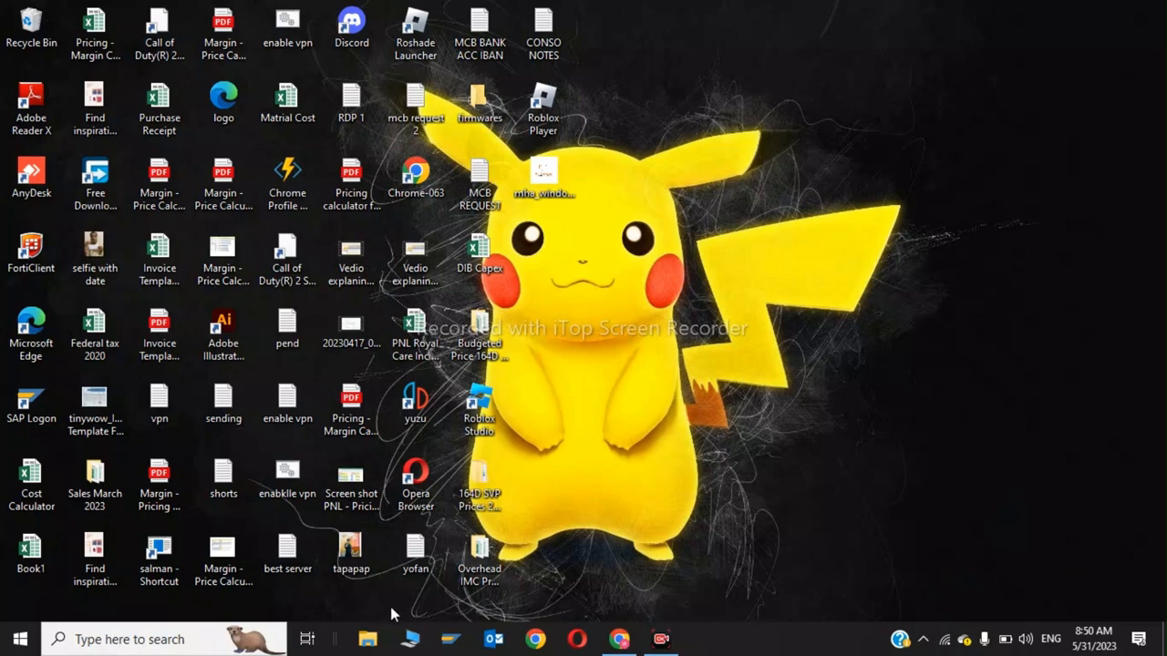
Step: Launch Control Panel from the taskbar search for 'control panel'
type("control Panel")
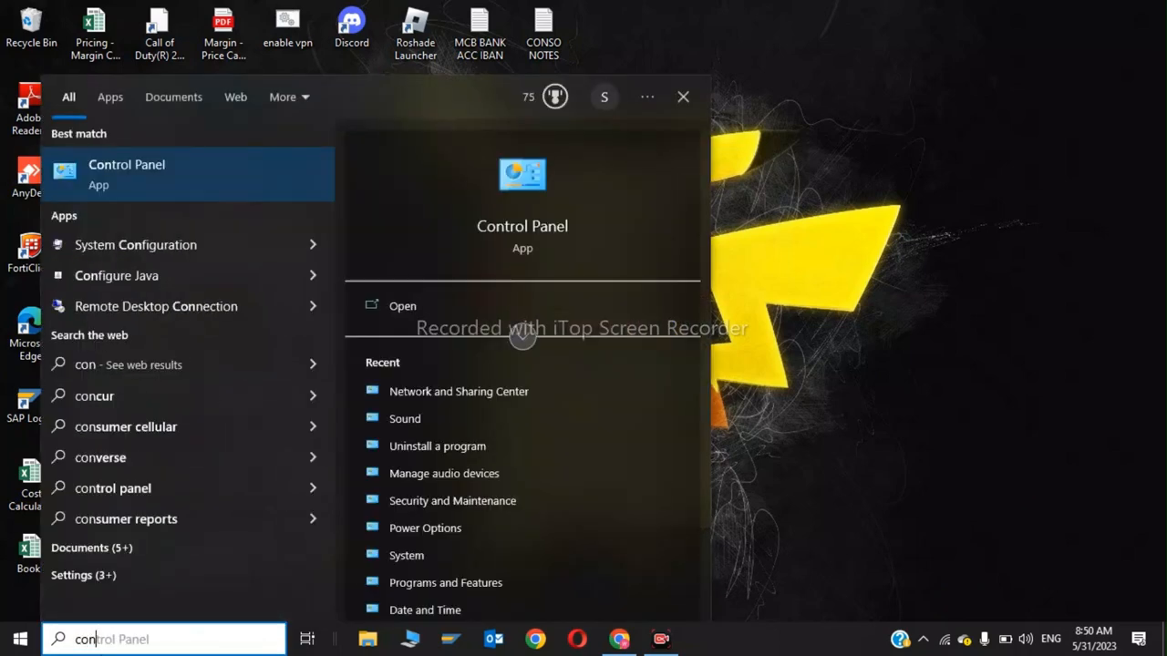
left_click(127, 173)
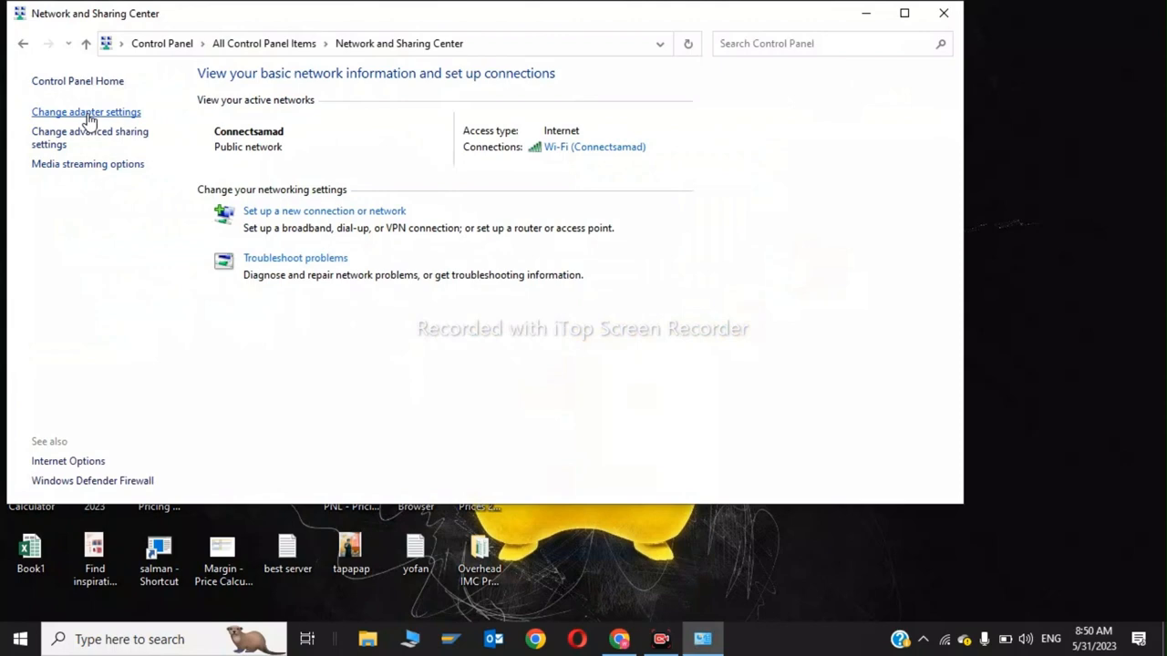
Step: Reach the Wi-Fi adapter's IPv4 properties from the network connections list
left_click(86, 111)
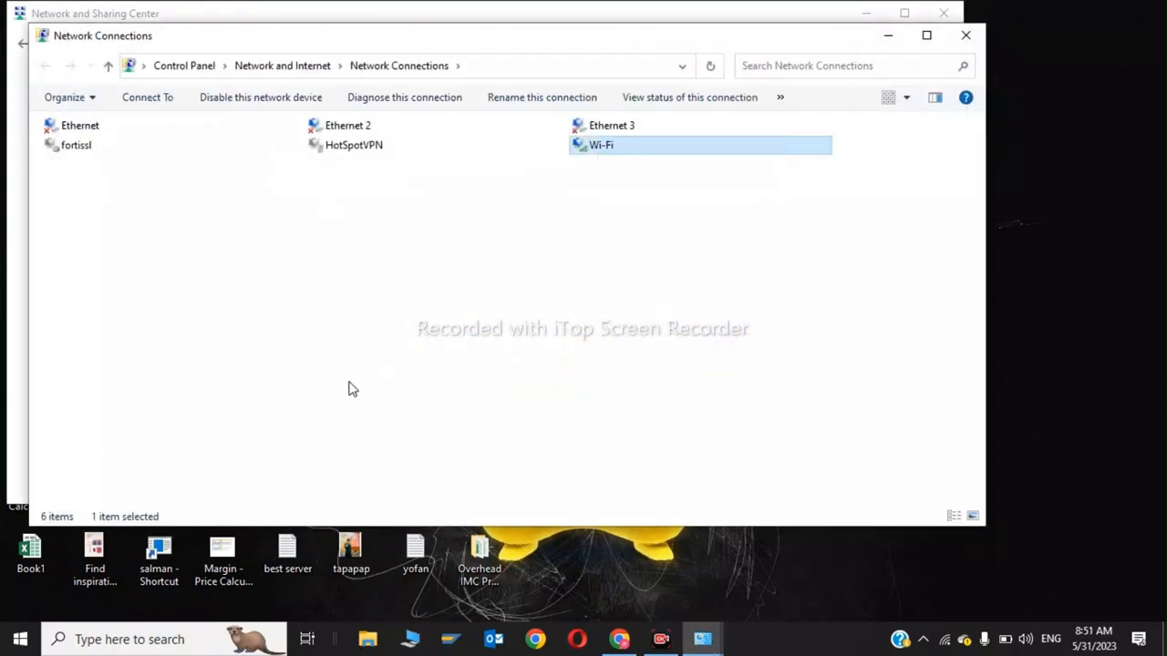
double_click(602, 146)
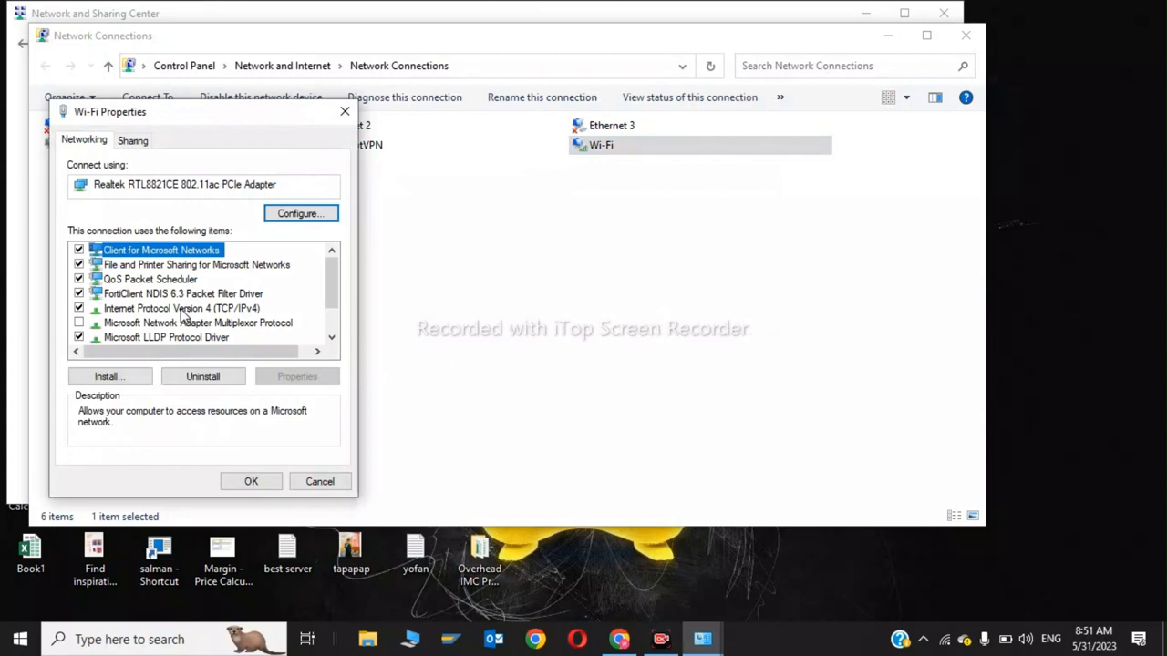
double_click(182, 308)
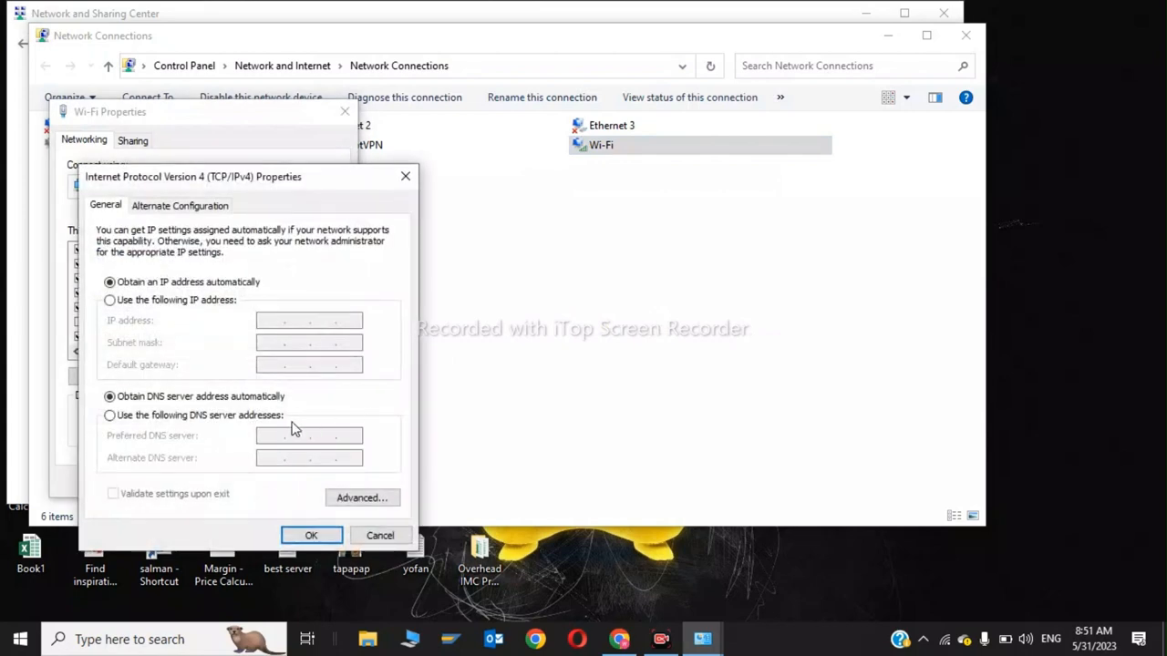
Step: Switch to manual DNS with preferred server 8.8.8.8 and alternate 8.4.4.8
left_click(110, 415)
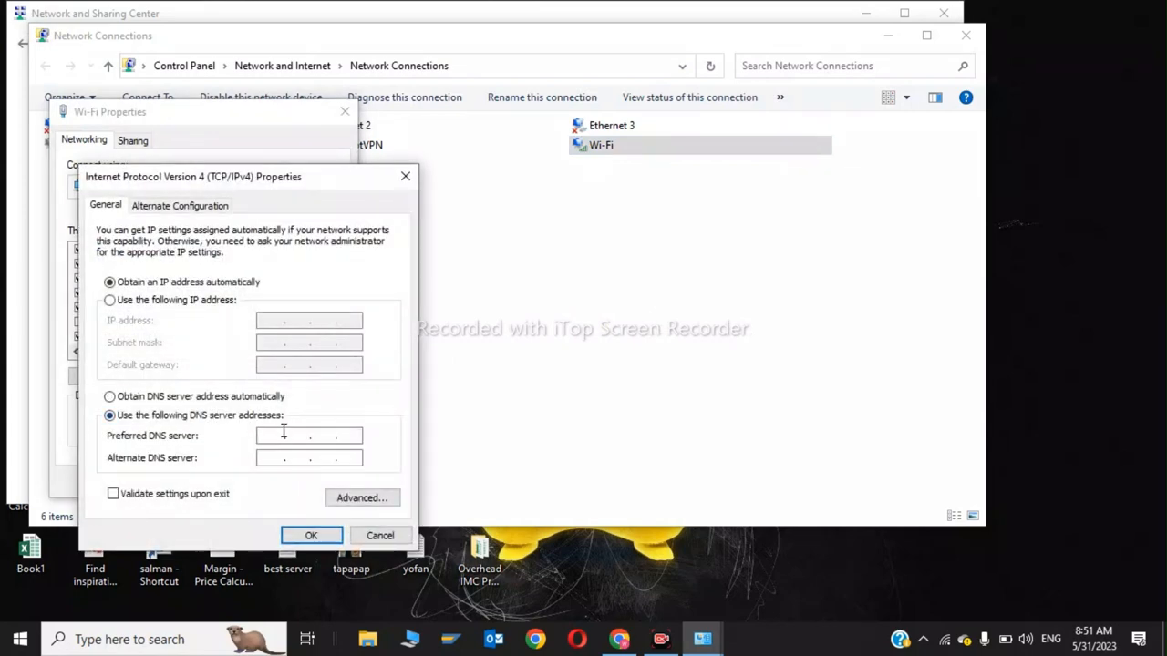
type("8.8.8.8")
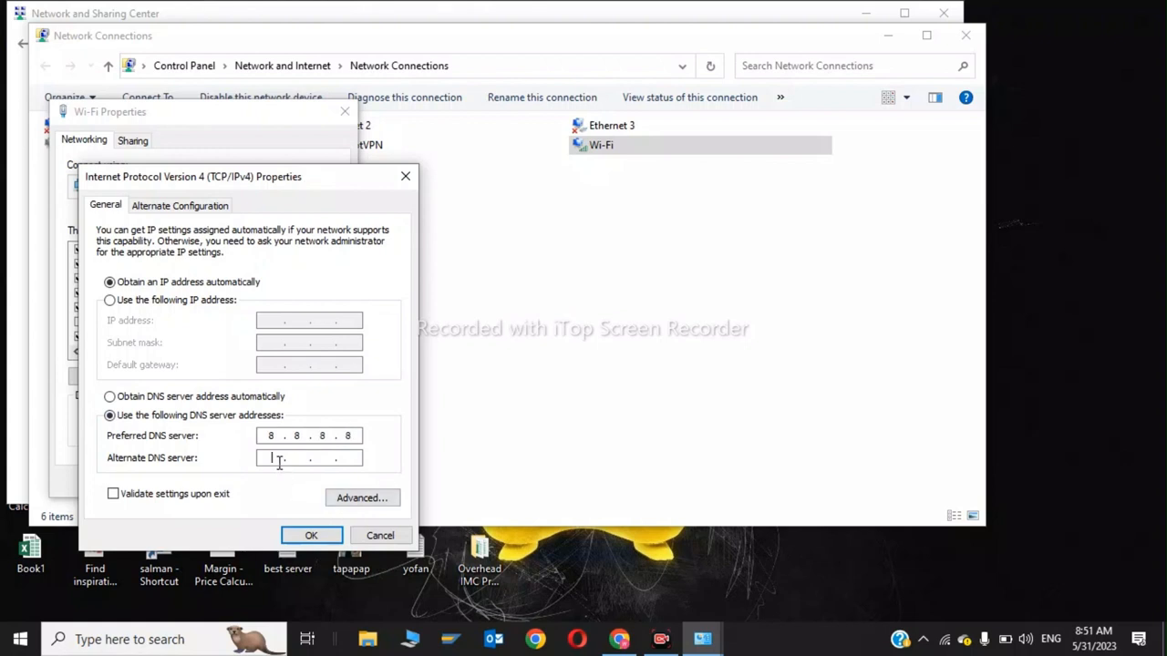
type("8.4.4.8")
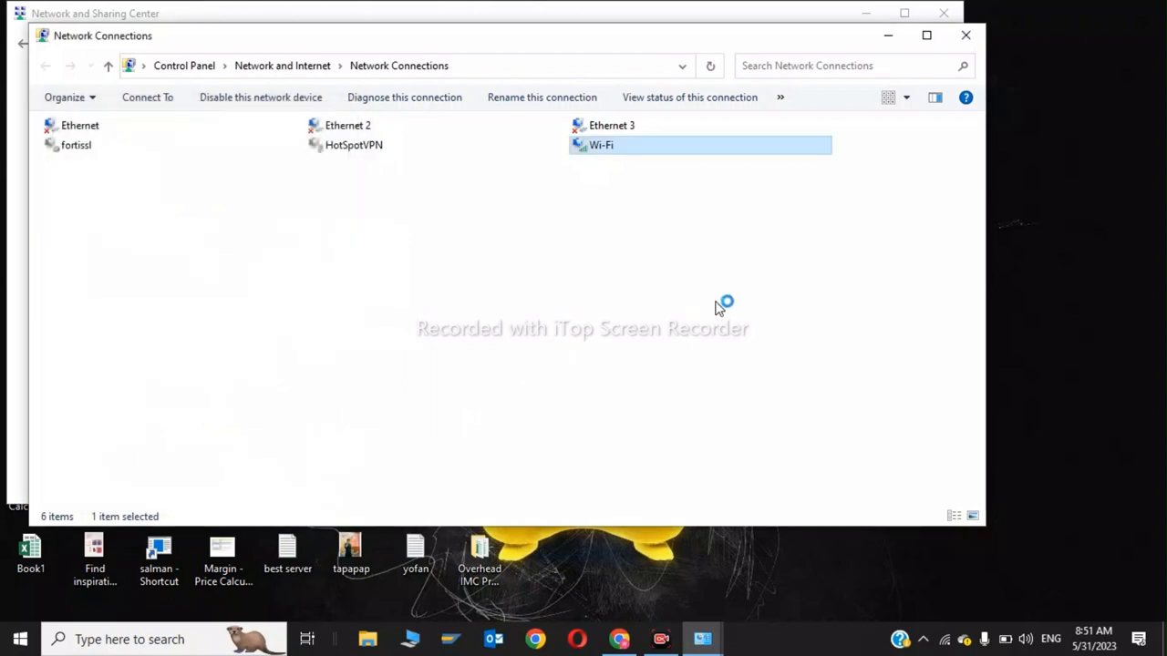
Step: Run ipconfig /flushdns in an administrator Command Prompt to clear the DNS cache
left_click(405, 97)
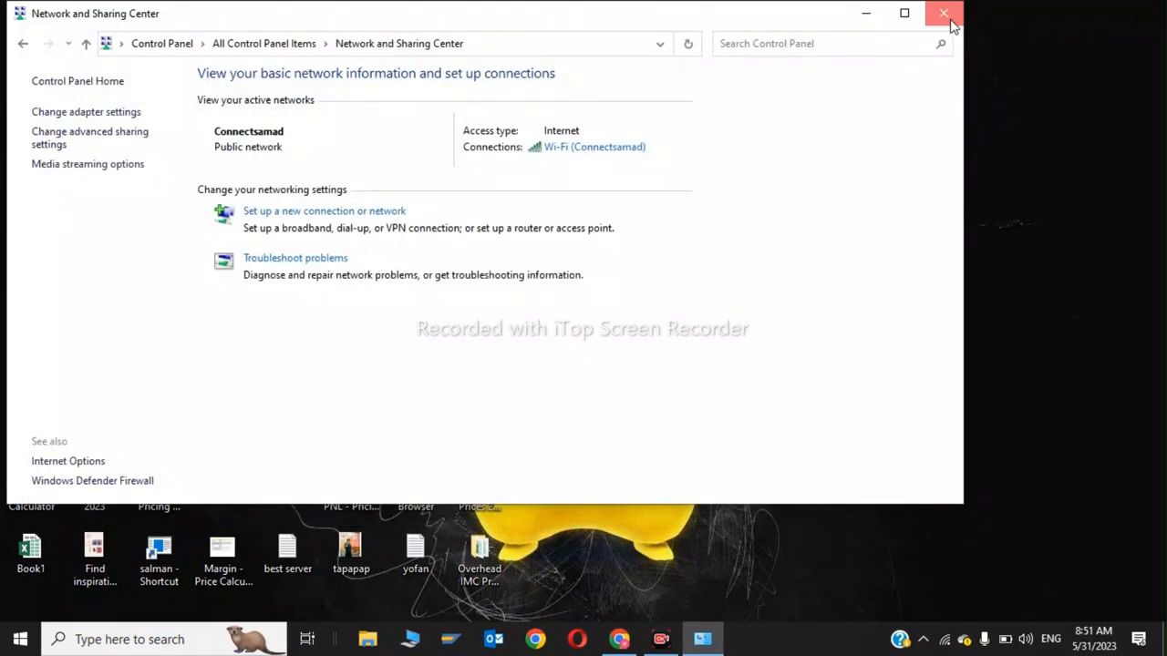
type("cm")
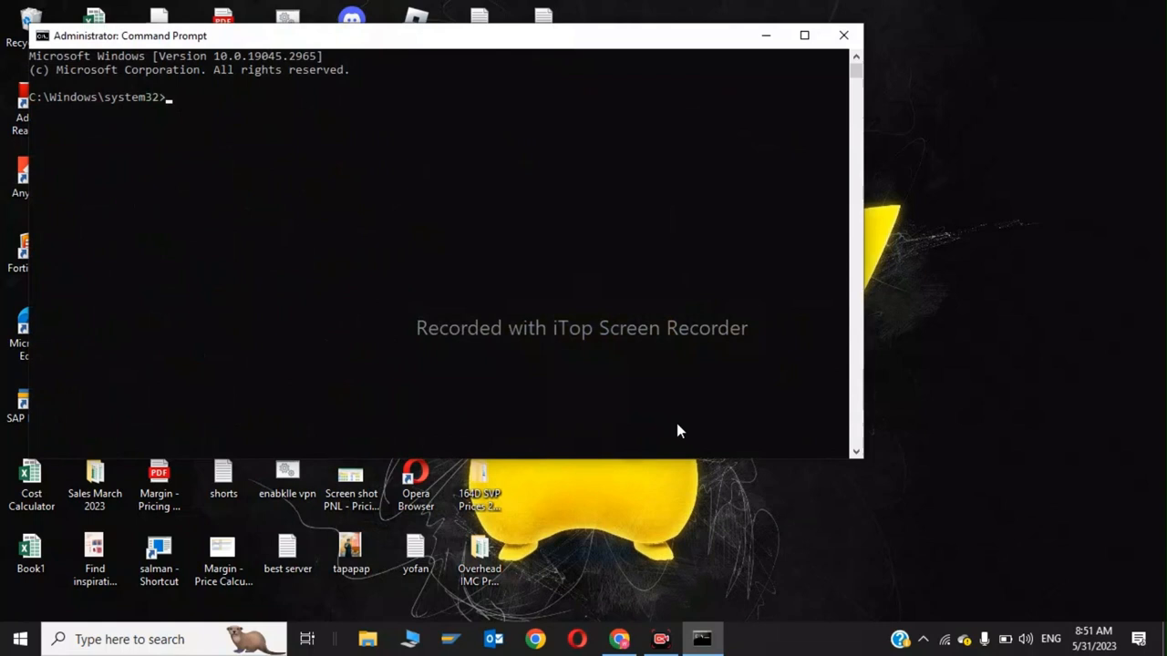
type("ipcong")
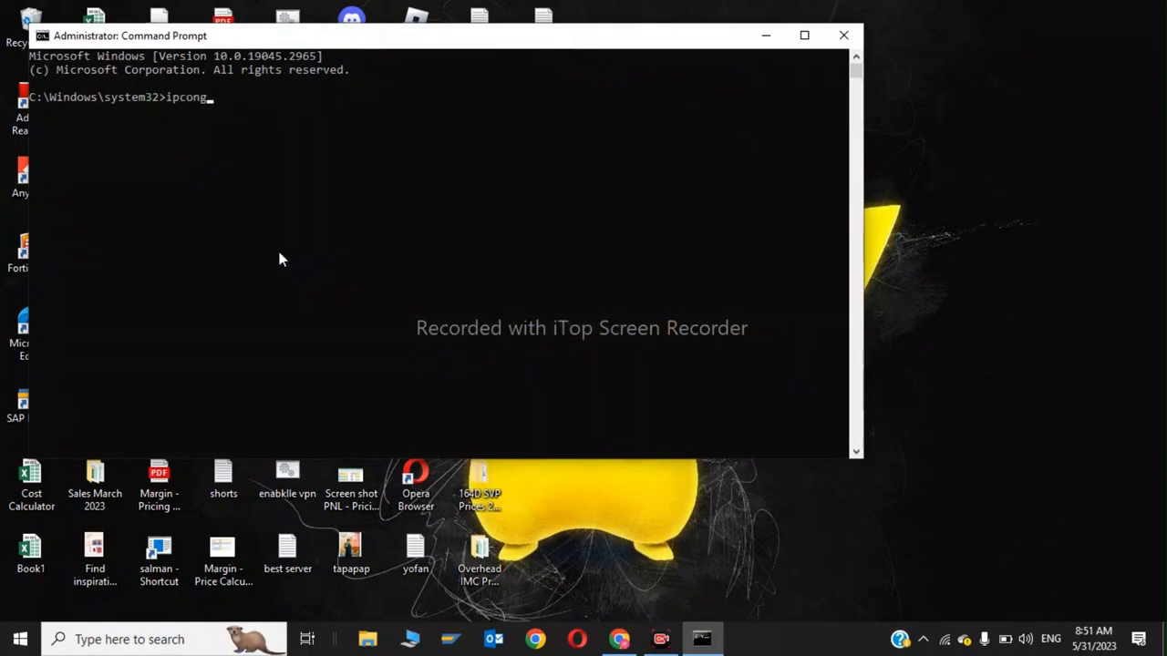
type("i")
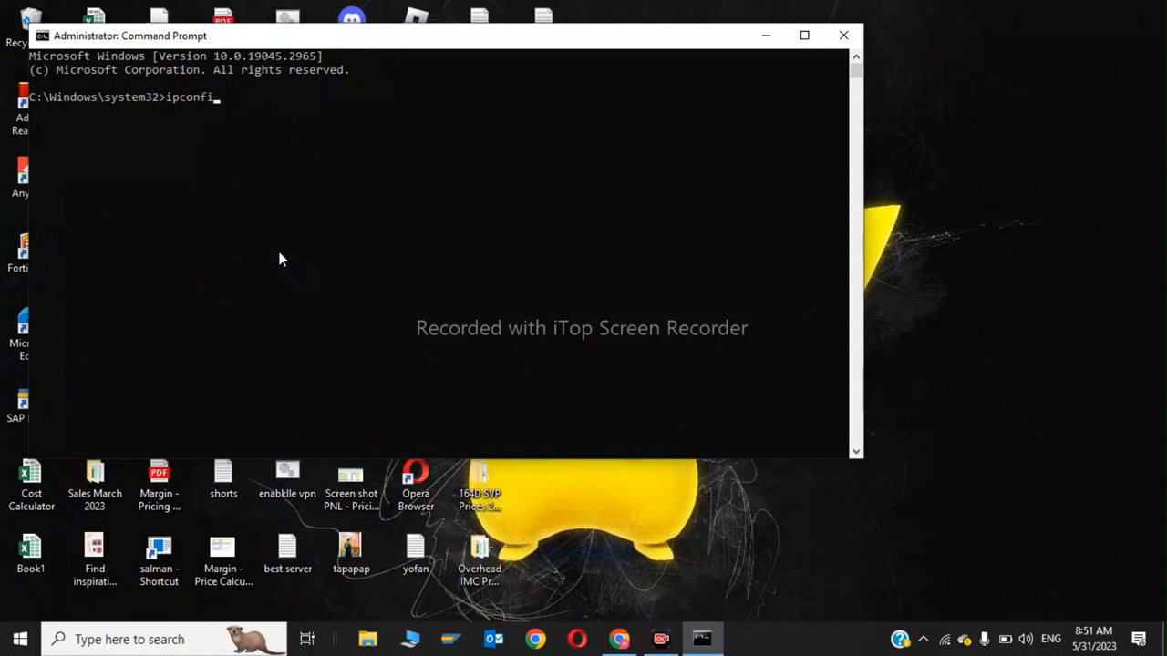
type("/fls")
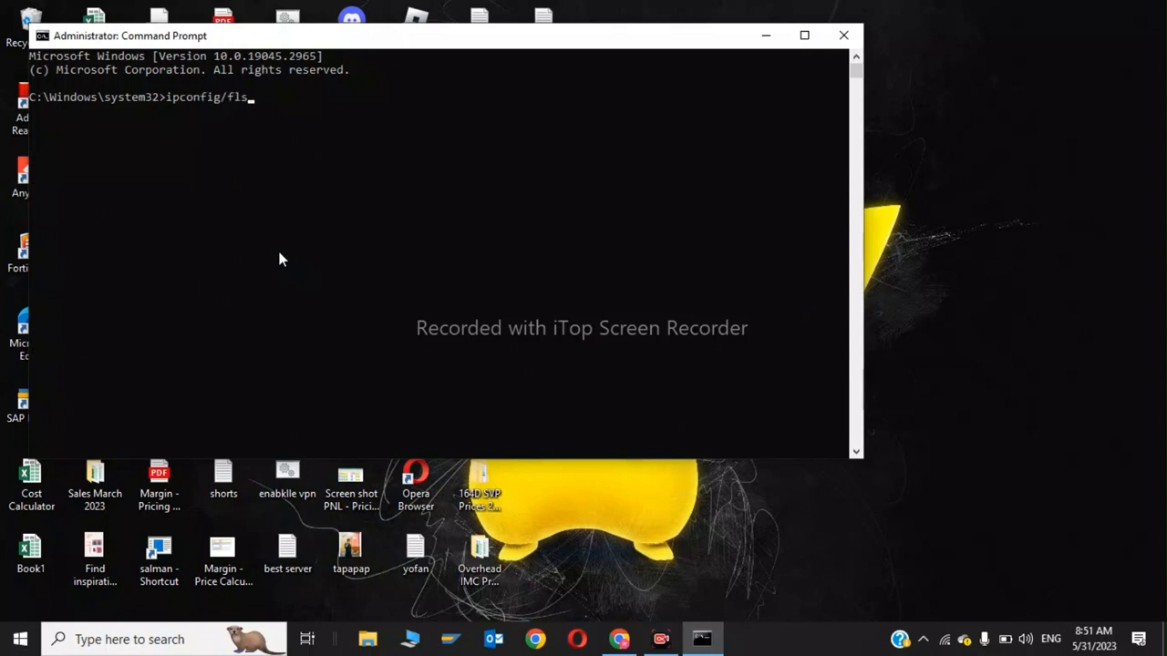
type("uhdns")
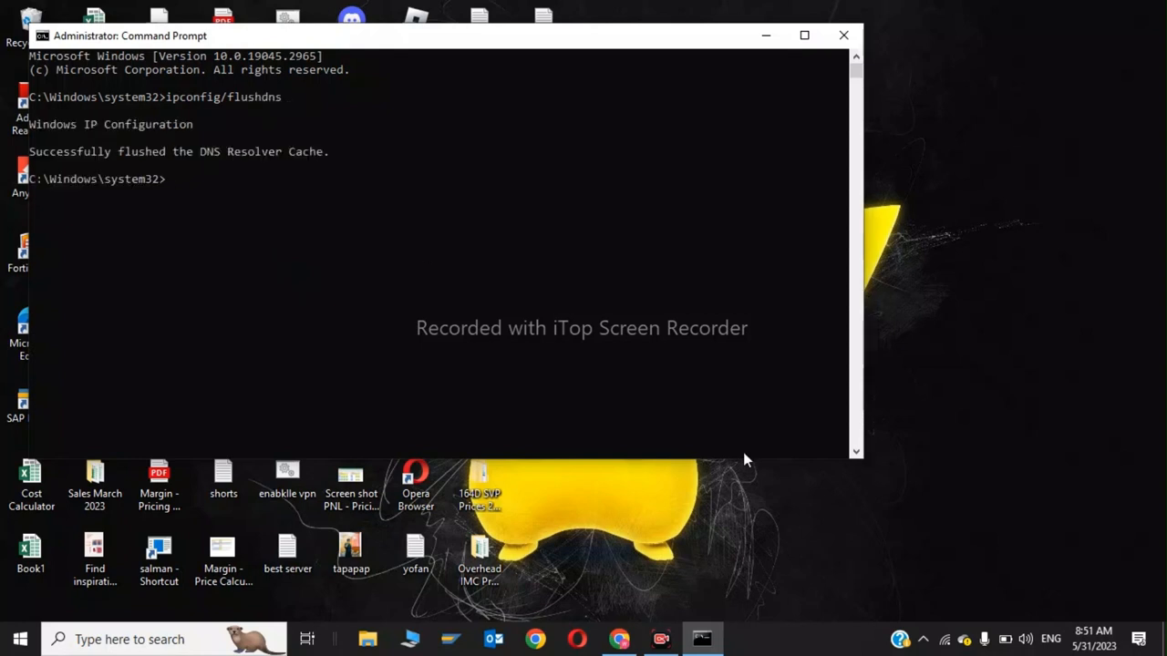
Step: Run ipconfig to renew the network addresses, then exit the Command Prompt
type("i")
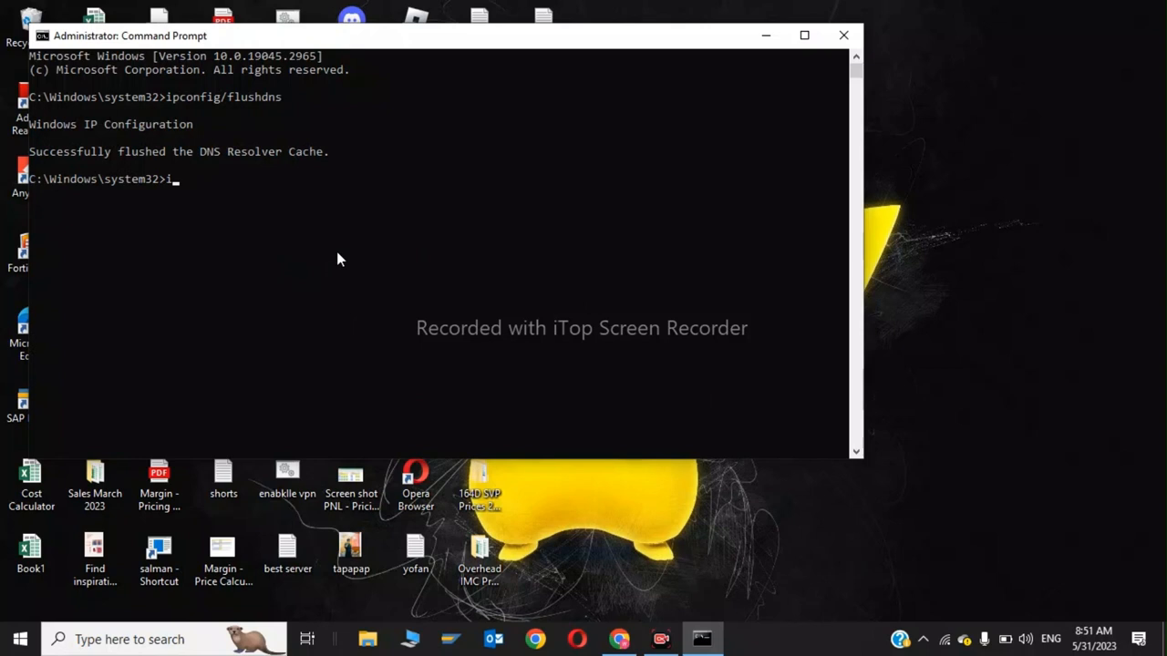
type("p")
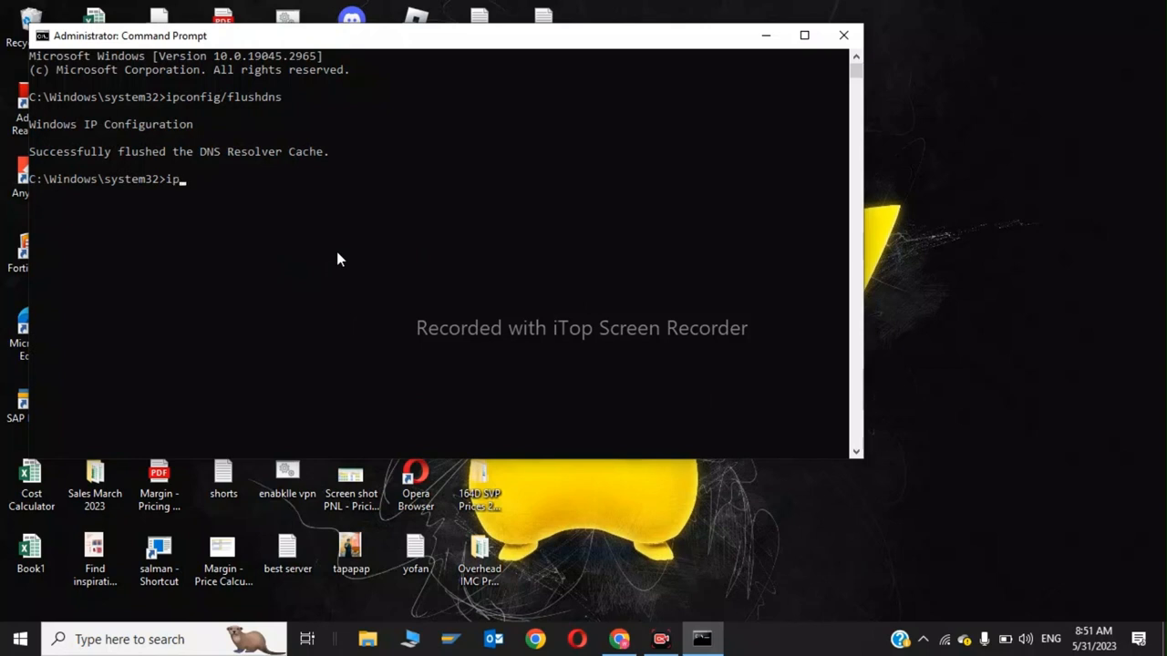
type("config")
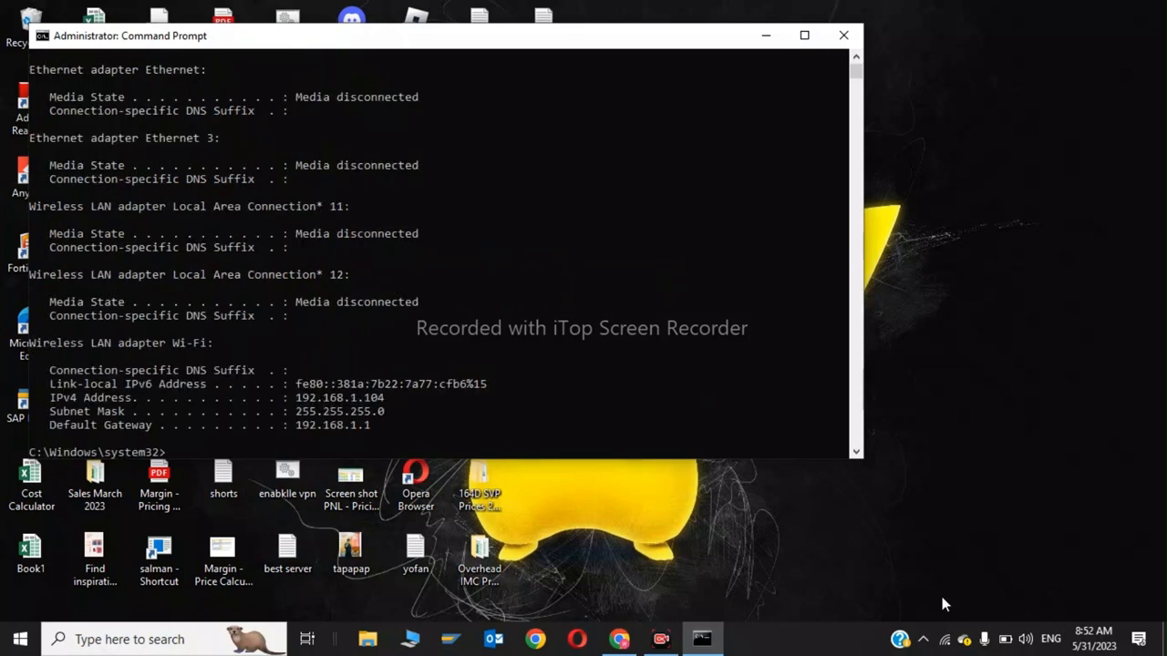
type("ipconfig/rele")
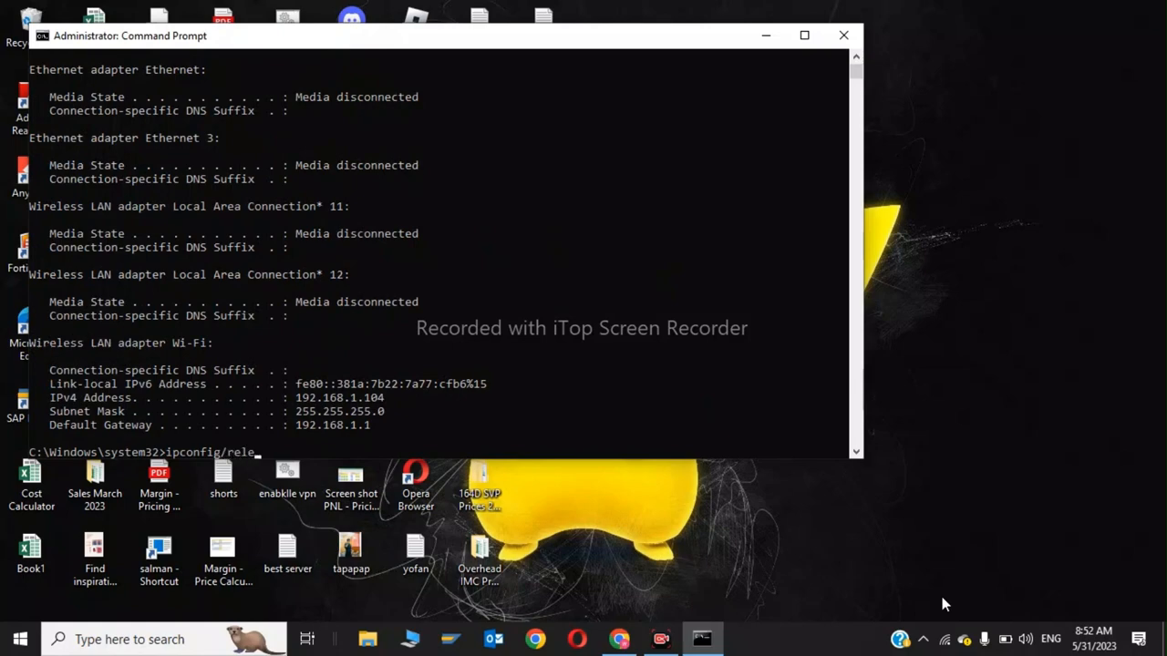
key("enter")
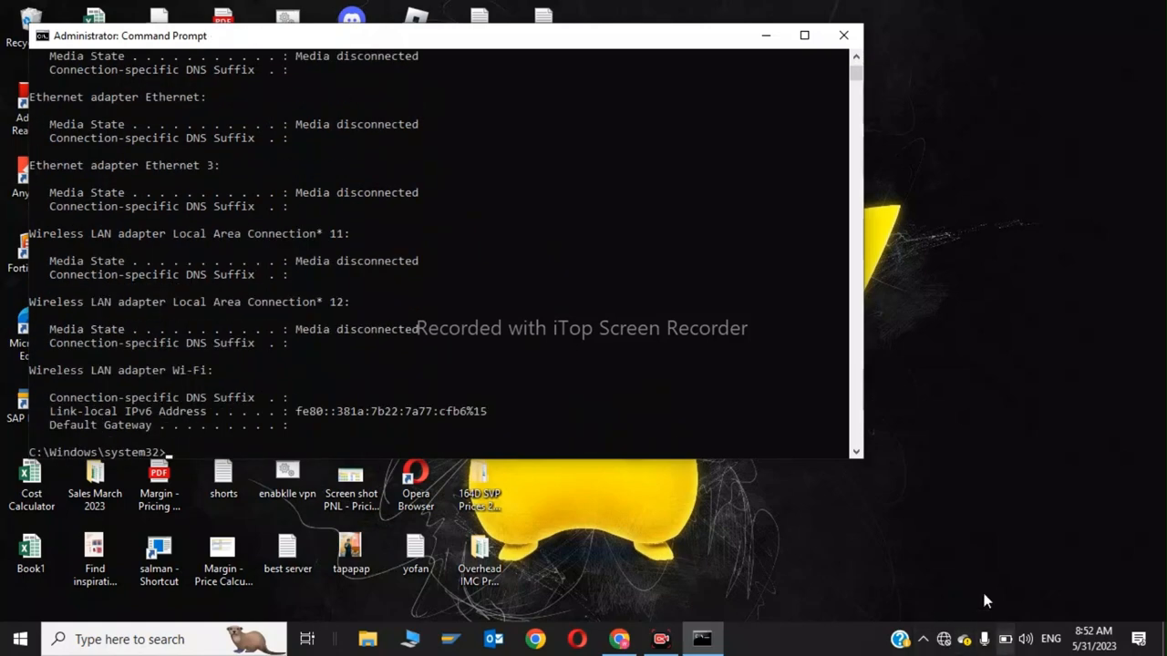
mouse_move(944, 605)
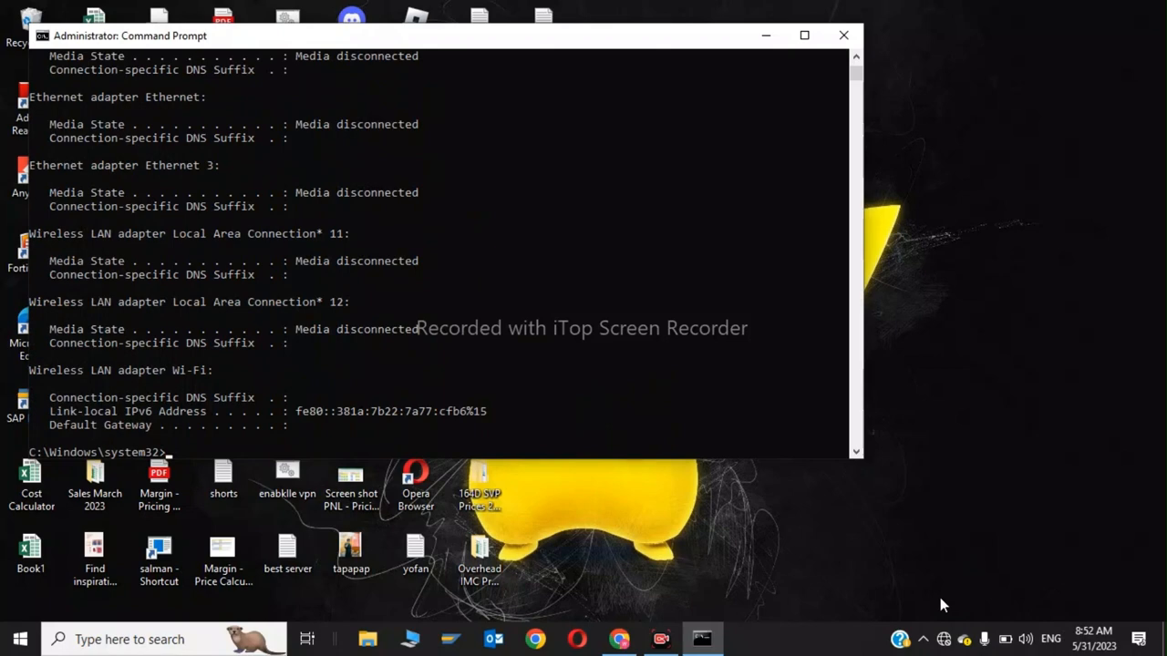
type("e")
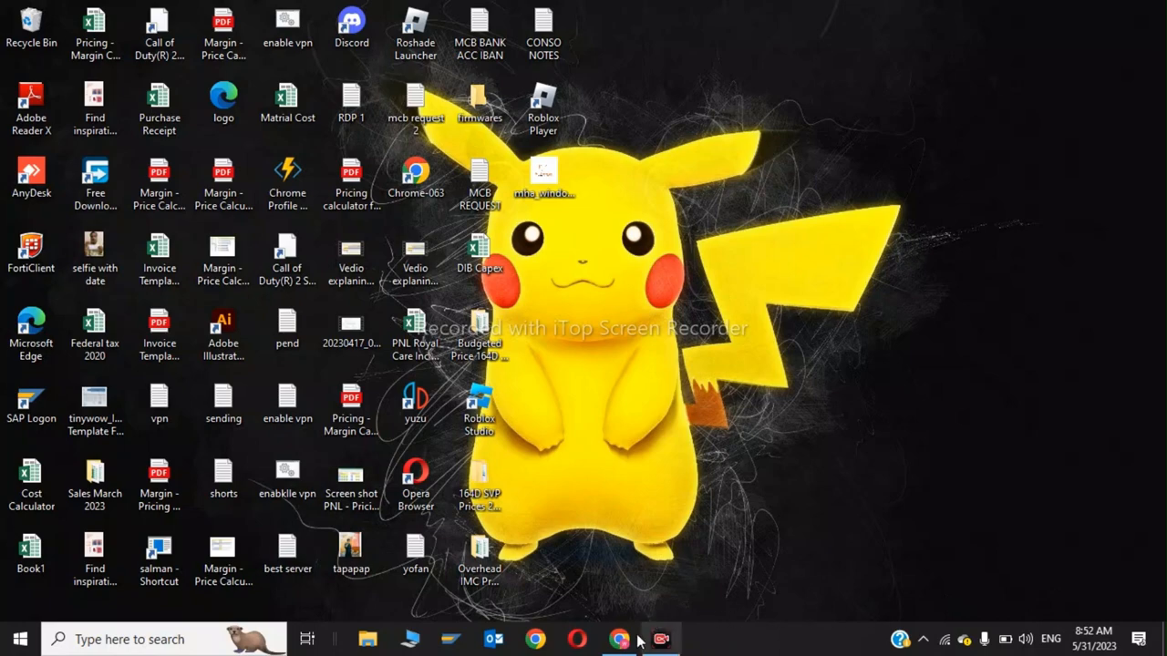
Step: Go to Chrome's Privacy and security settings from the main menu
left_click(1149, 44)
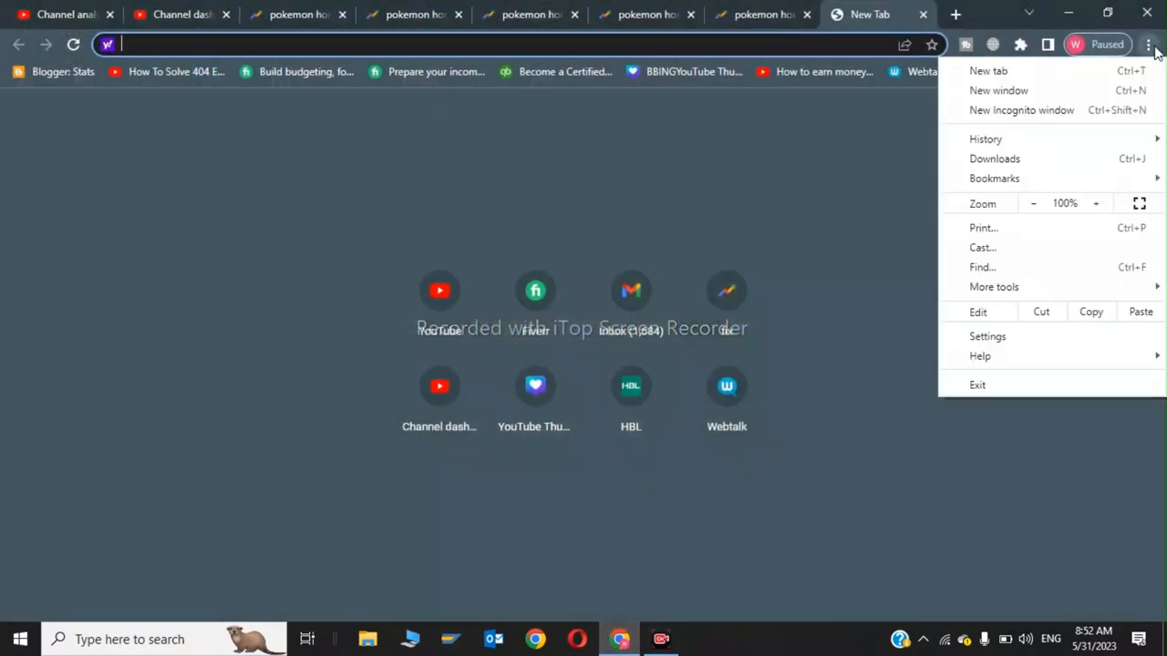
left_click(994, 178)
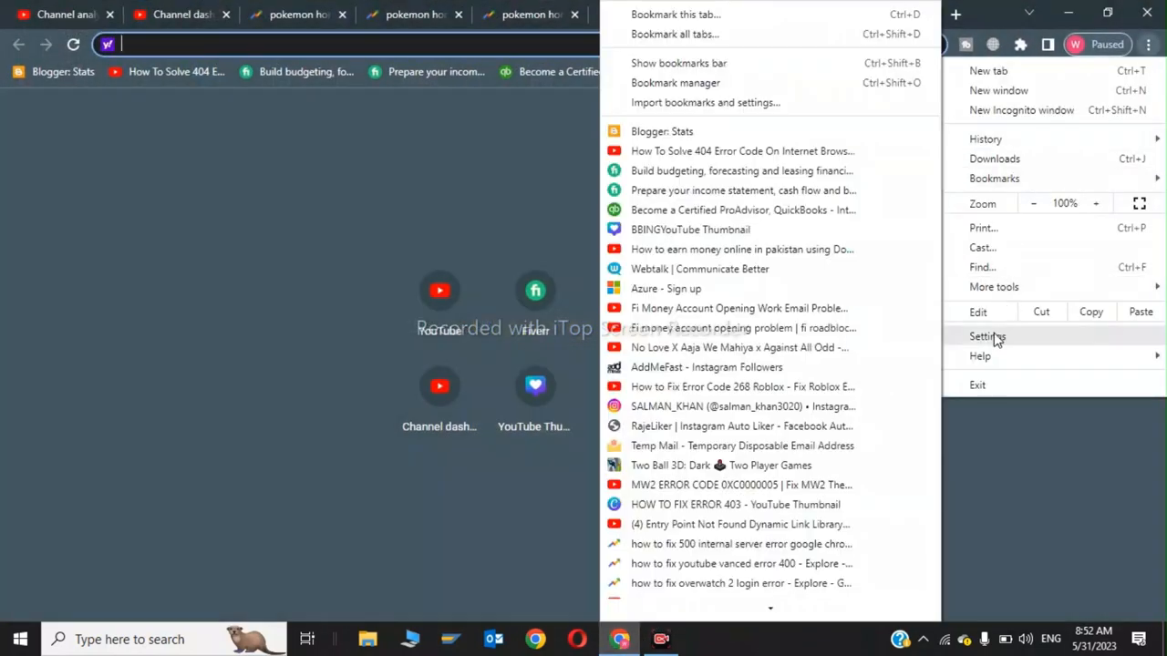
left_click(987, 335)
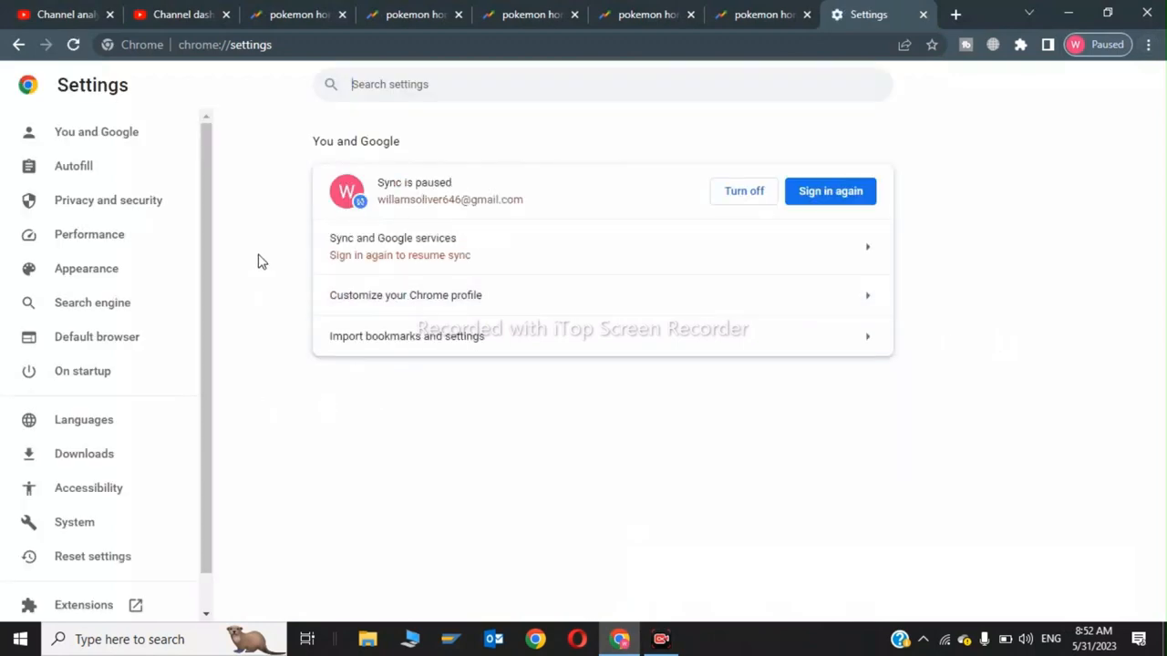
left_click(108, 199)
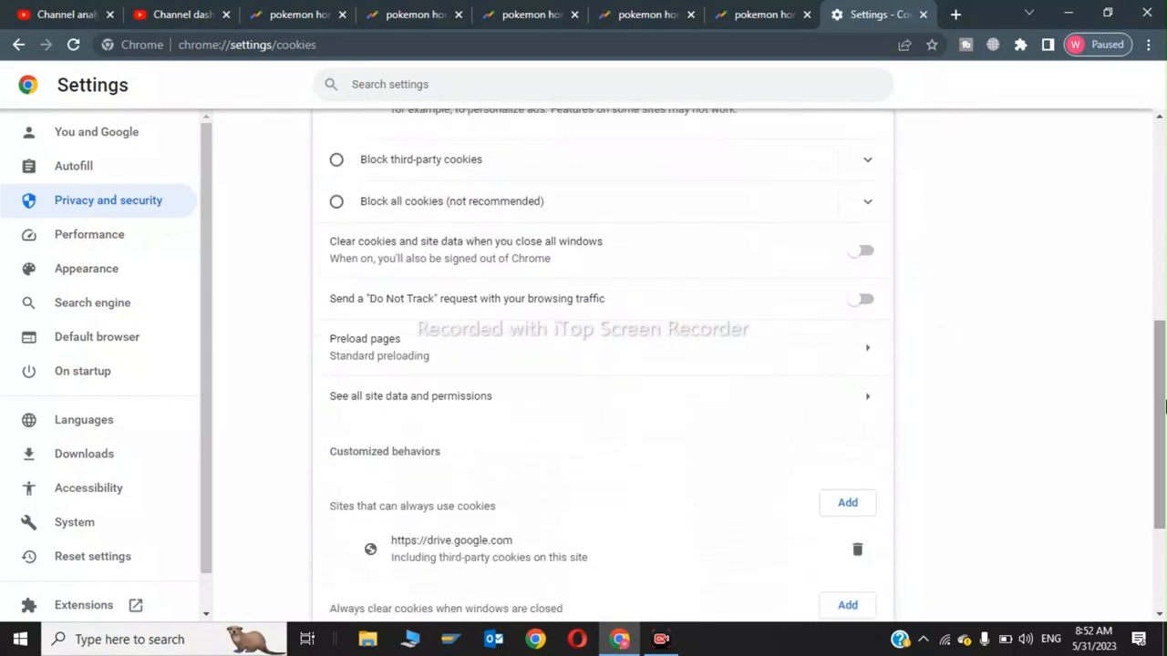
mouse_move(503, 416)
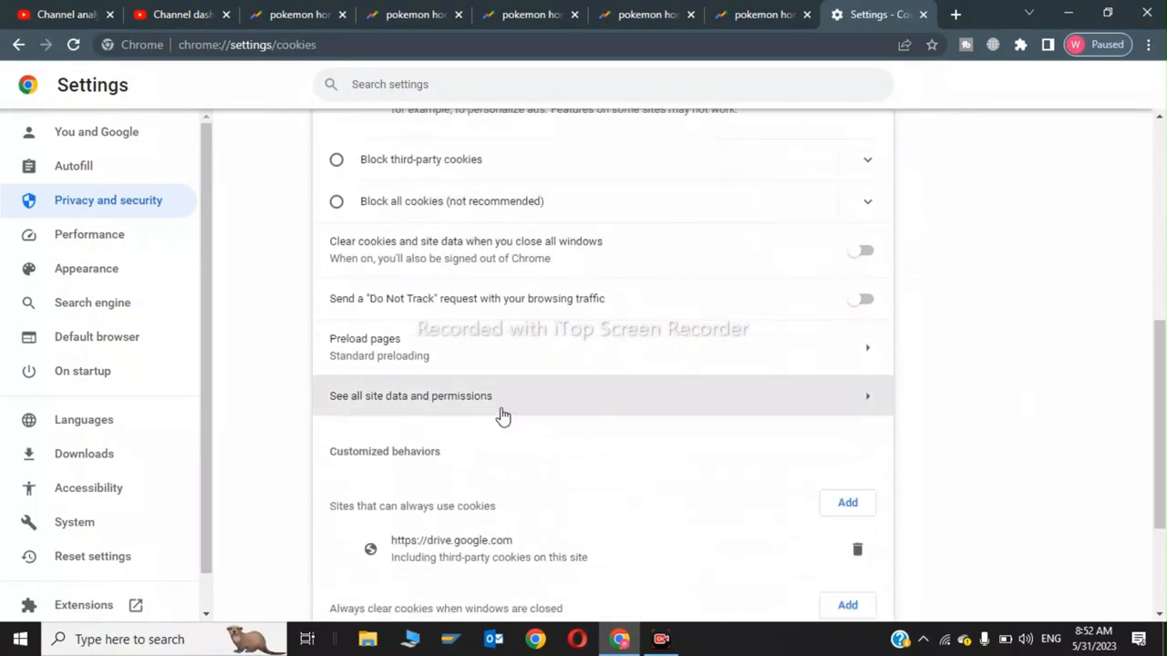
Step: Filter all site data by 'pokem' and request removal of pokemon.com's stored data
left_click(410, 396)
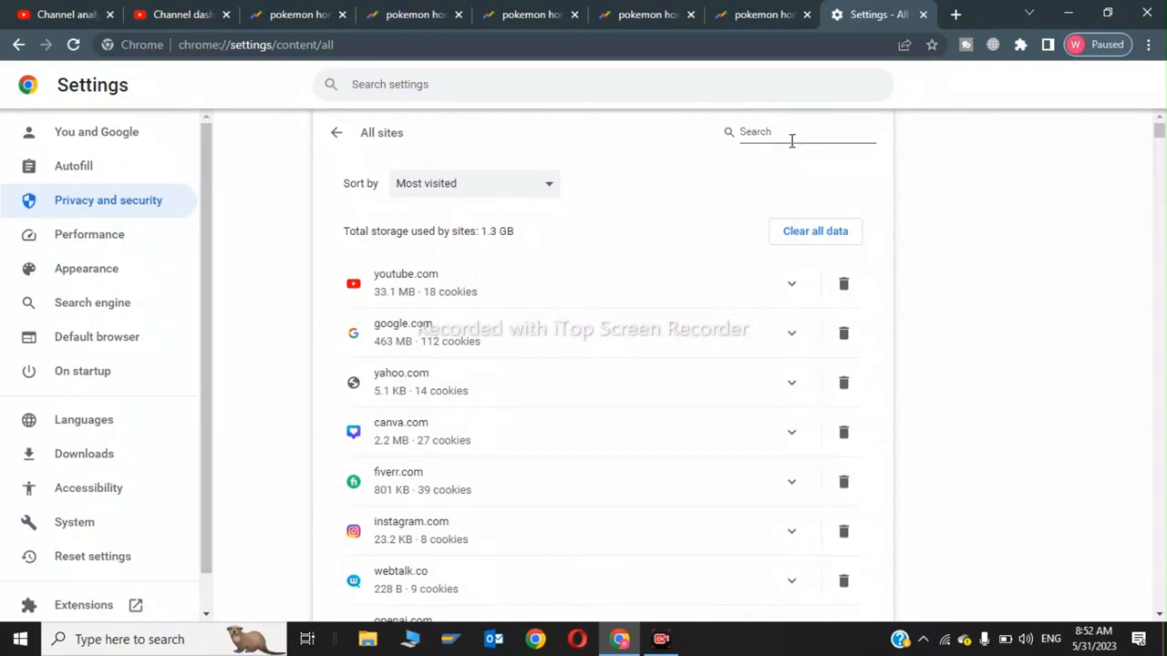
type("pokem")
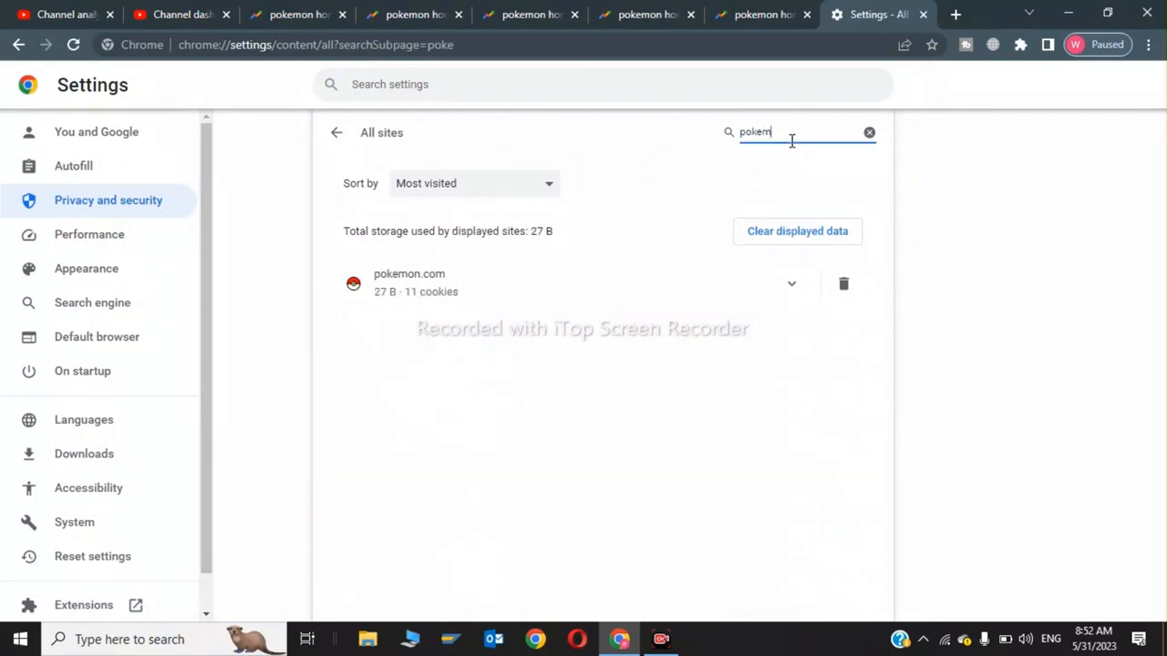
left_click(842, 284)
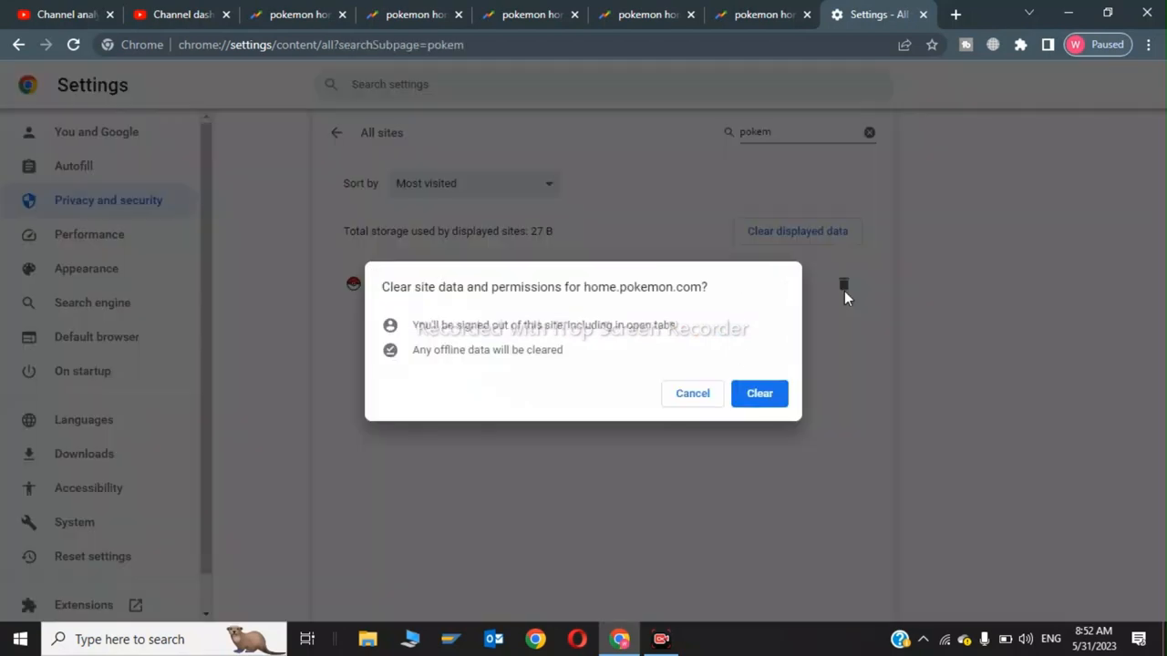
Step: Confirm clearing pokemon.com's site data and permissions
left_click(758, 394)
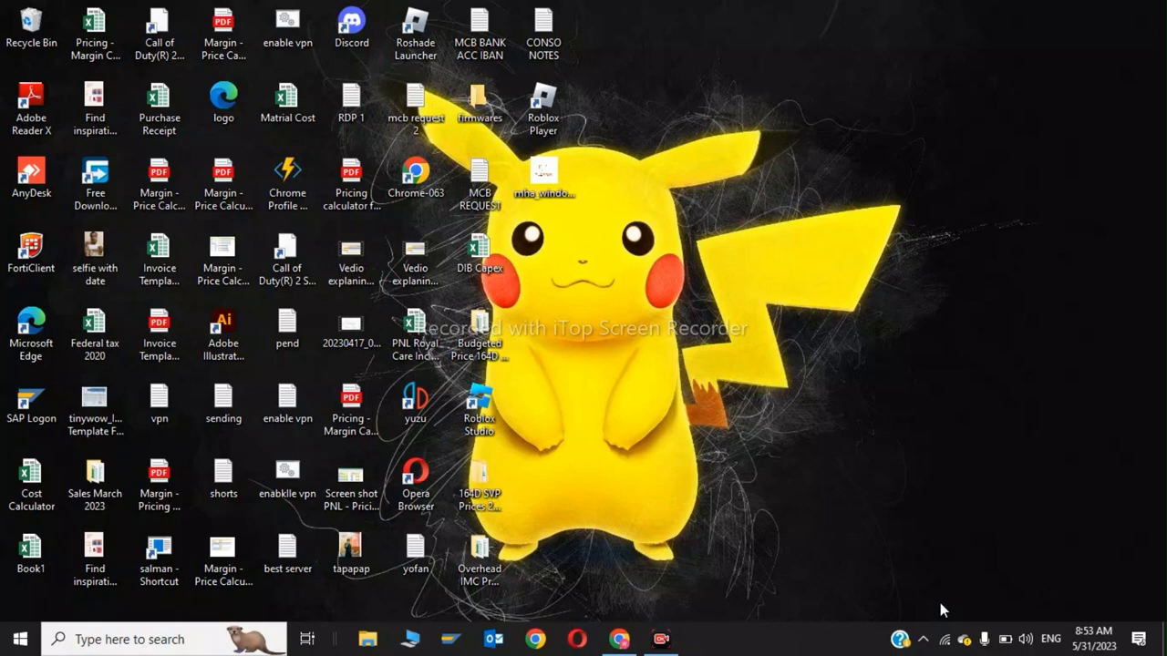
mouse_move(943, 611)
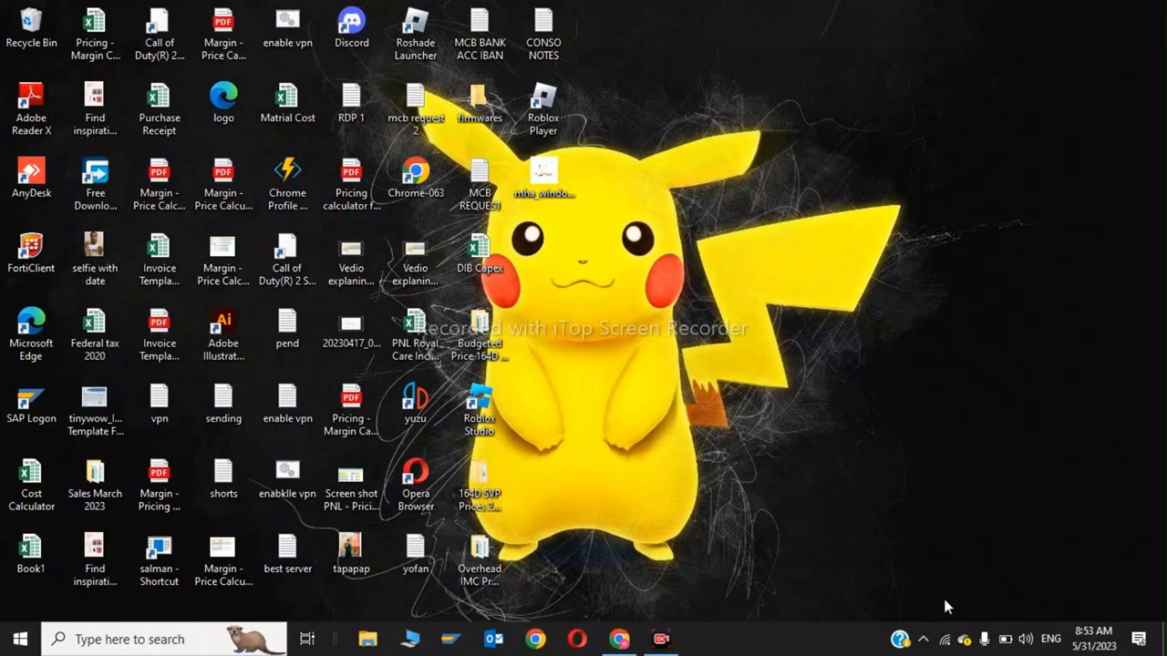
Step: Restore Chrome and open Nintendo's Network Maintenance / Operational Status result on nintendo.co.jp
left_click(620, 638)
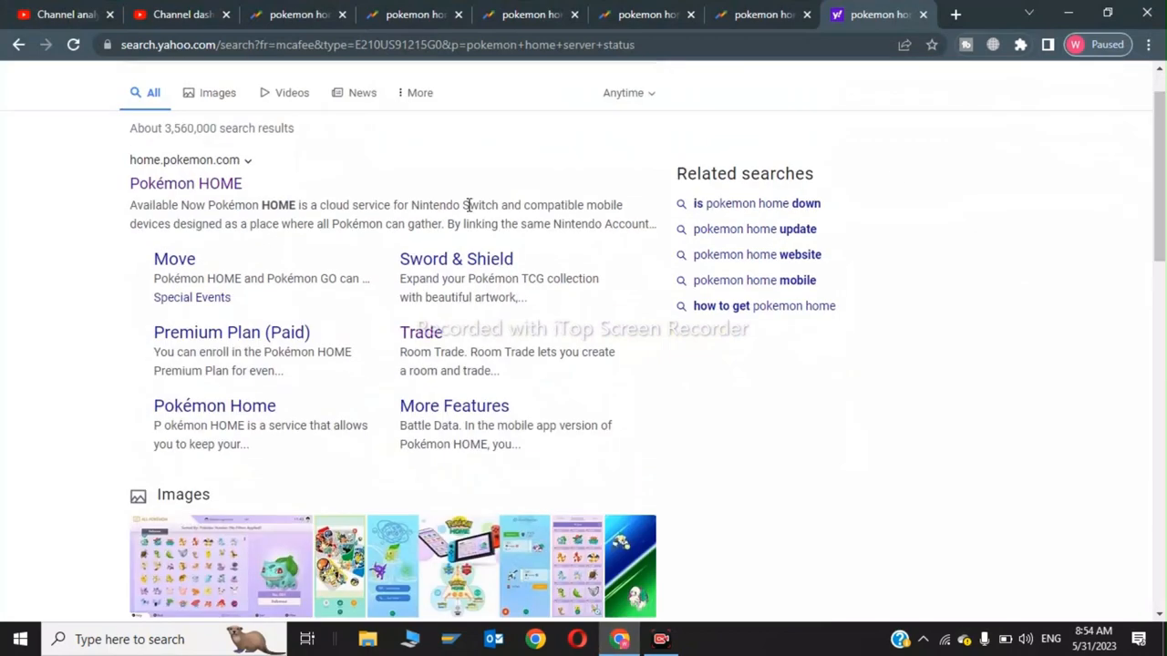
scroll("up", 3)
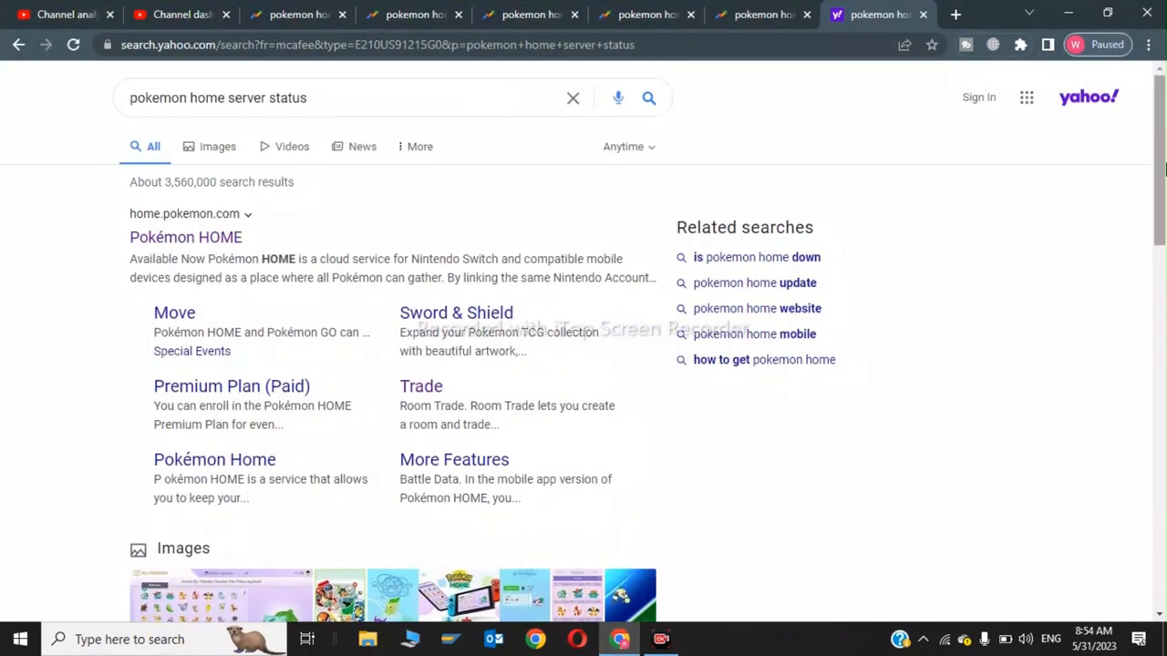
scroll("down", 3)
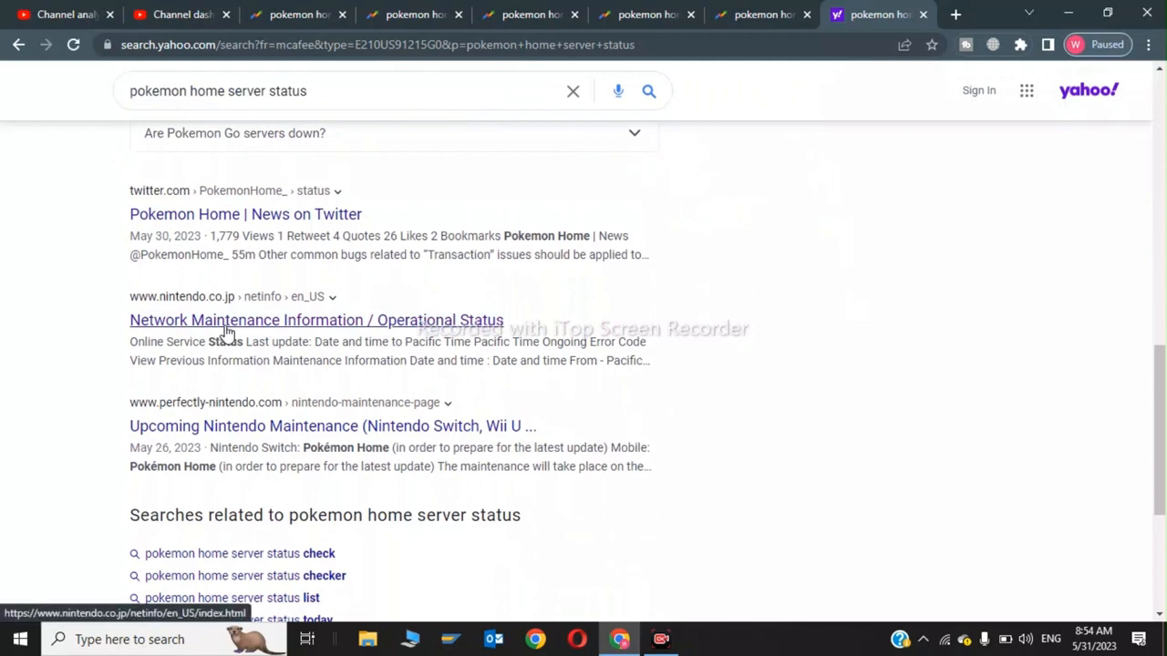
left_click(315, 321)
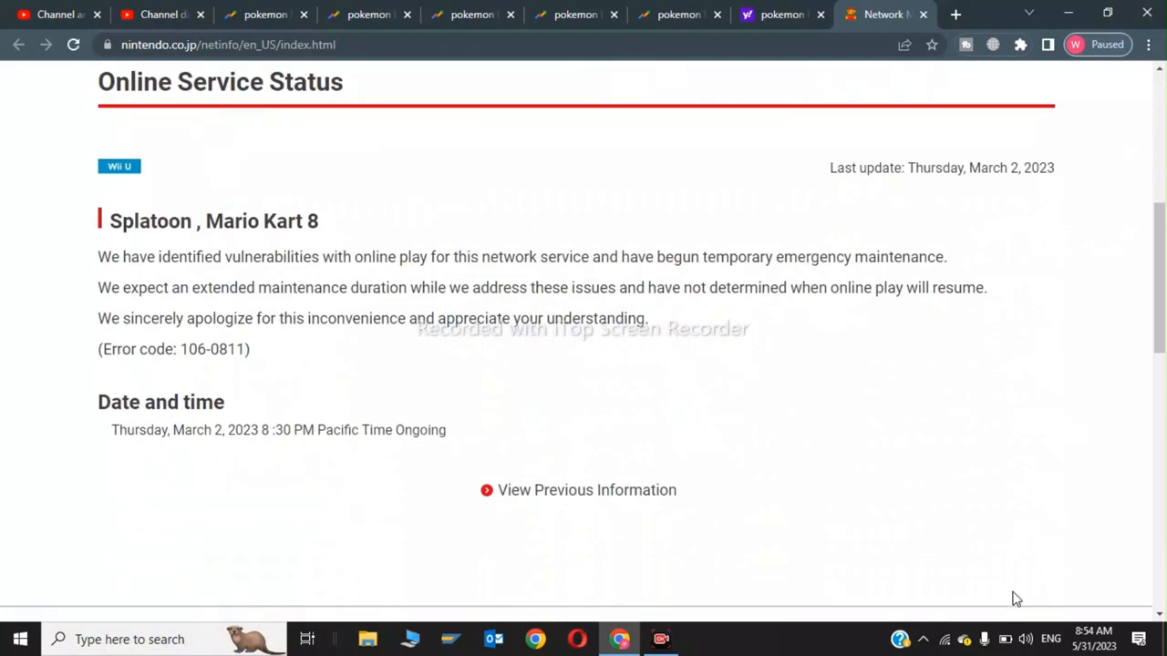
mouse_move(945, 604)
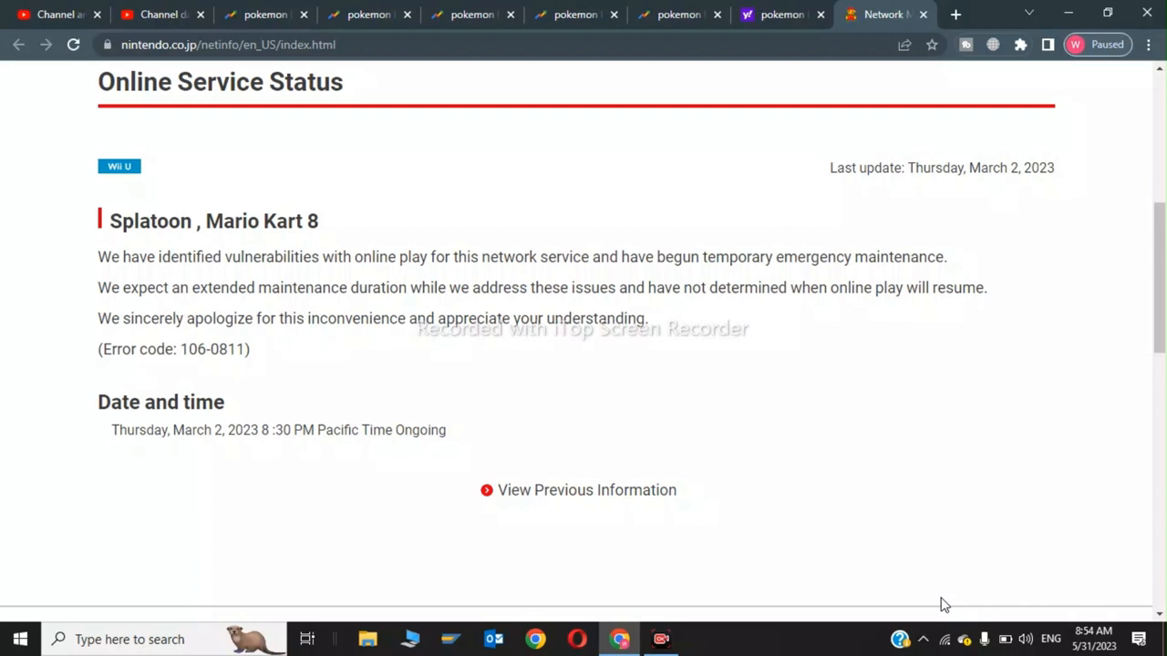
mouse_move(980, 550)
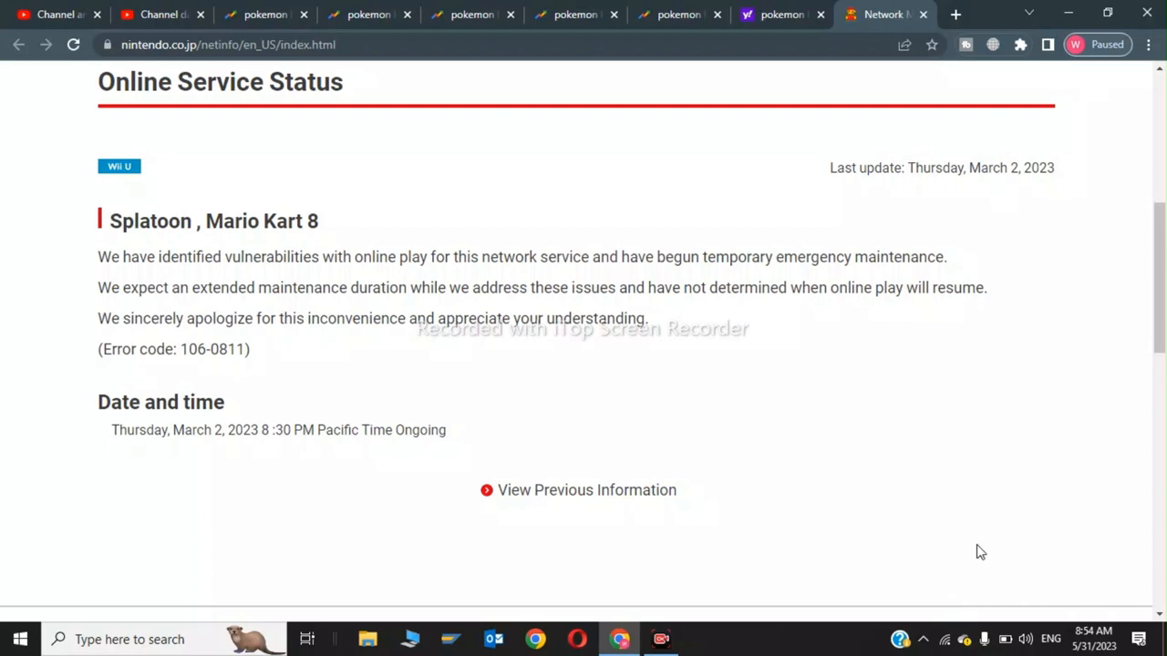